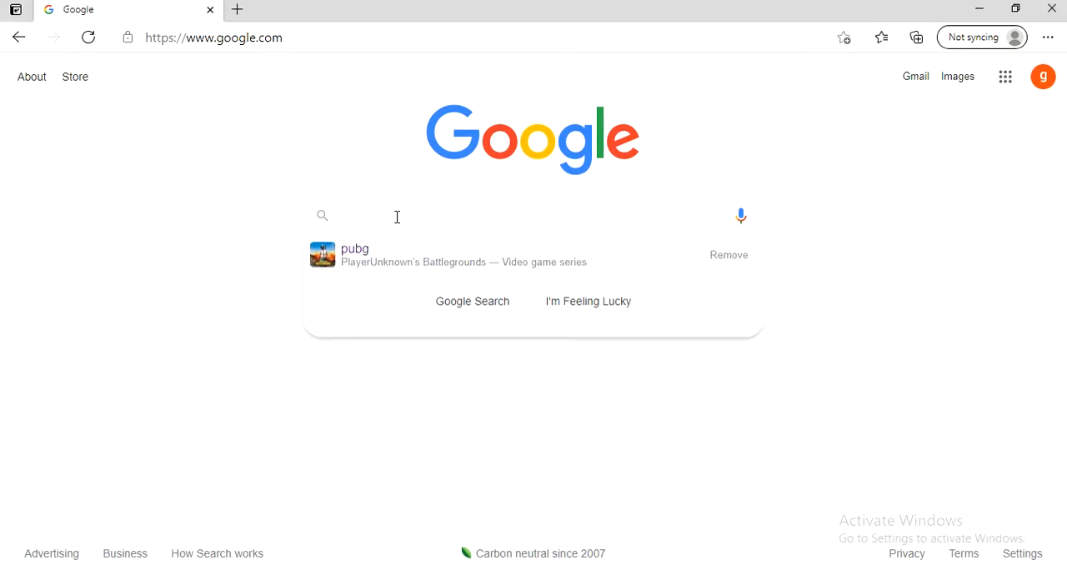
Step: Search Google for 'social blade'
{"action": "type", "text": "social b"}
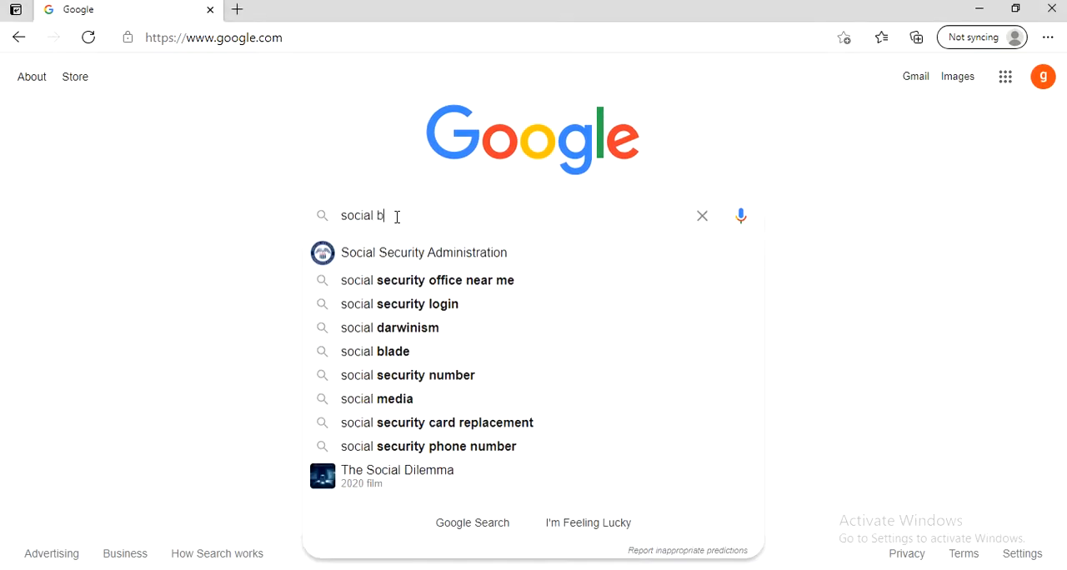
{"action": "type", "text": "lade"}
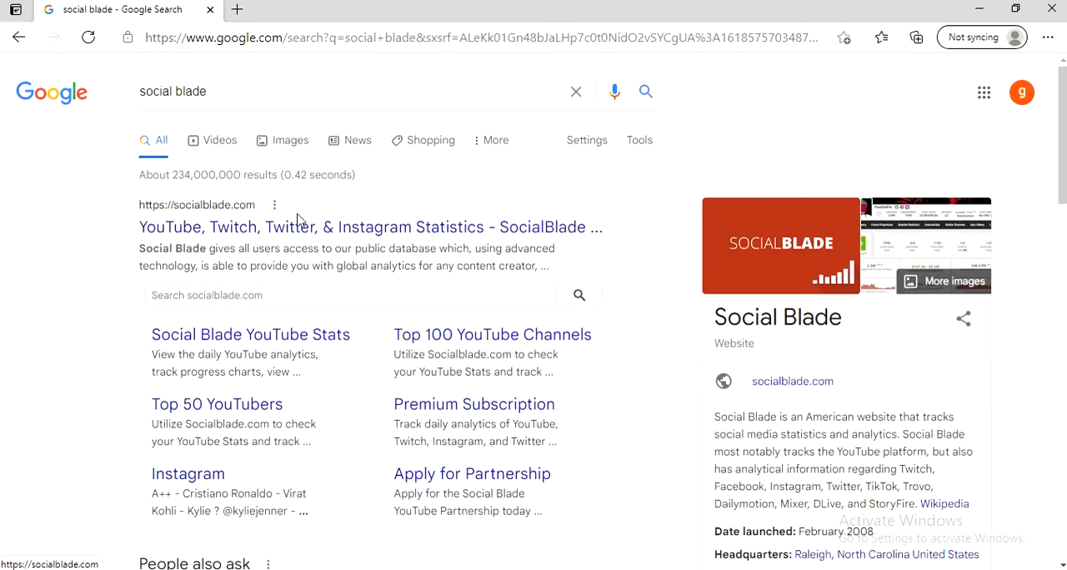
Step: Open socialblade.com, accept the privacy notice, and go to the Register page
{"action": "left_click", "coordinate": [370, 227]}
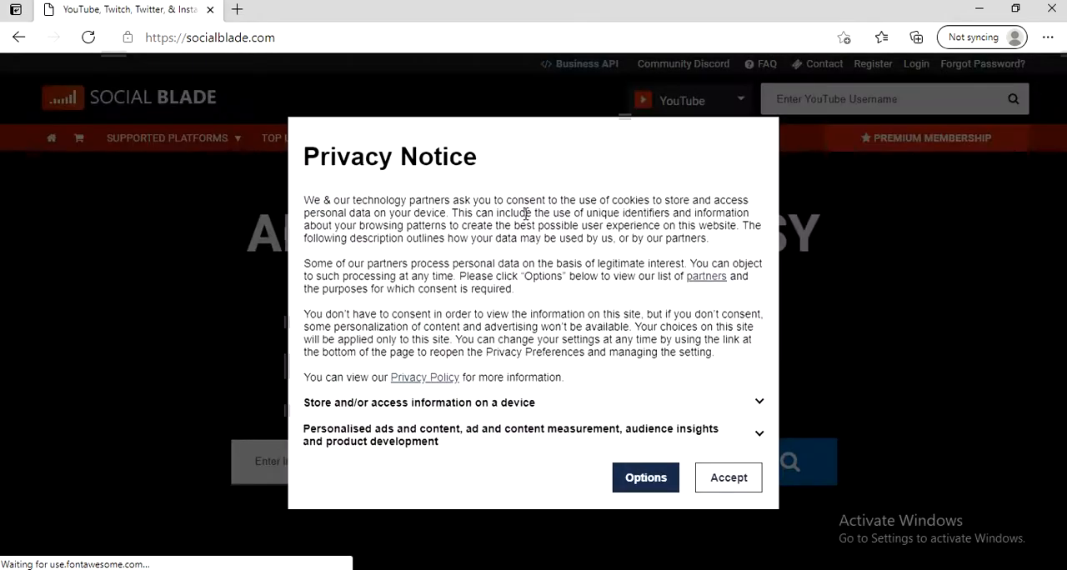
{"action": "left_click", "coordinate": [727, 477]}
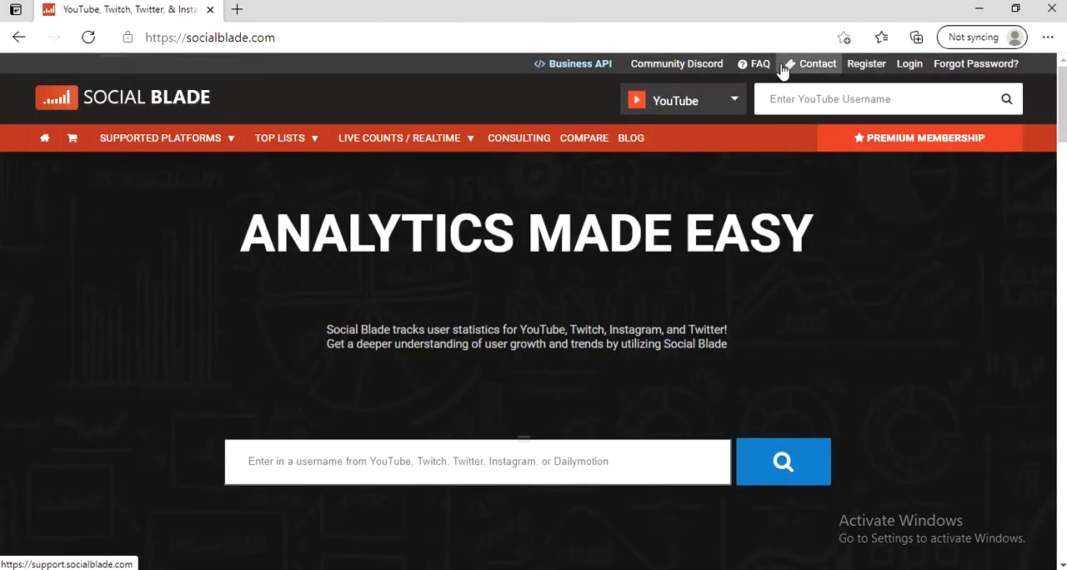
{"action": "left_click", "coordinate": [866, 63]}
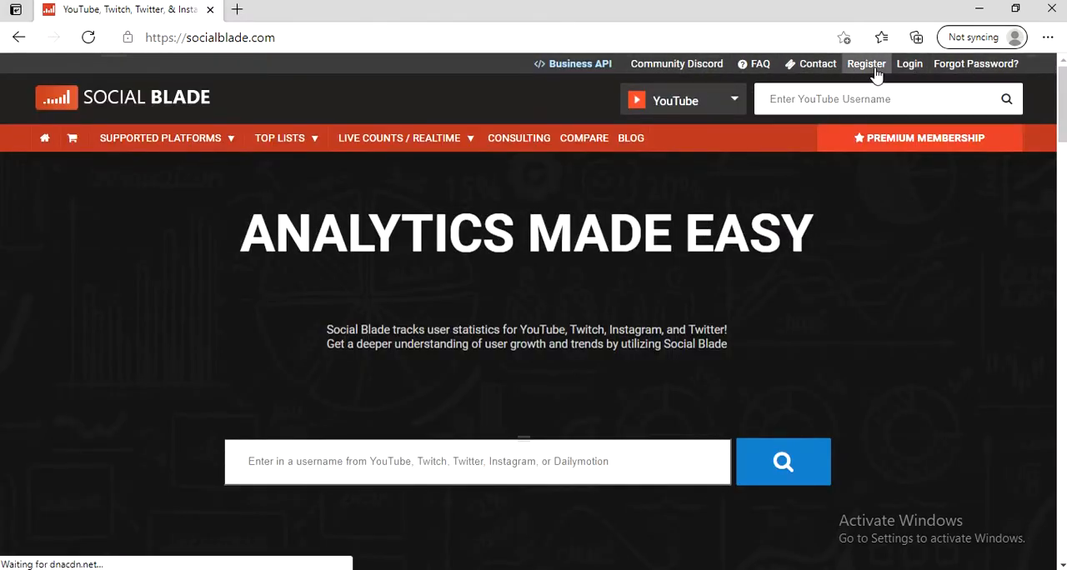
{"action": "left_click", "coordinate": [866, 64]}
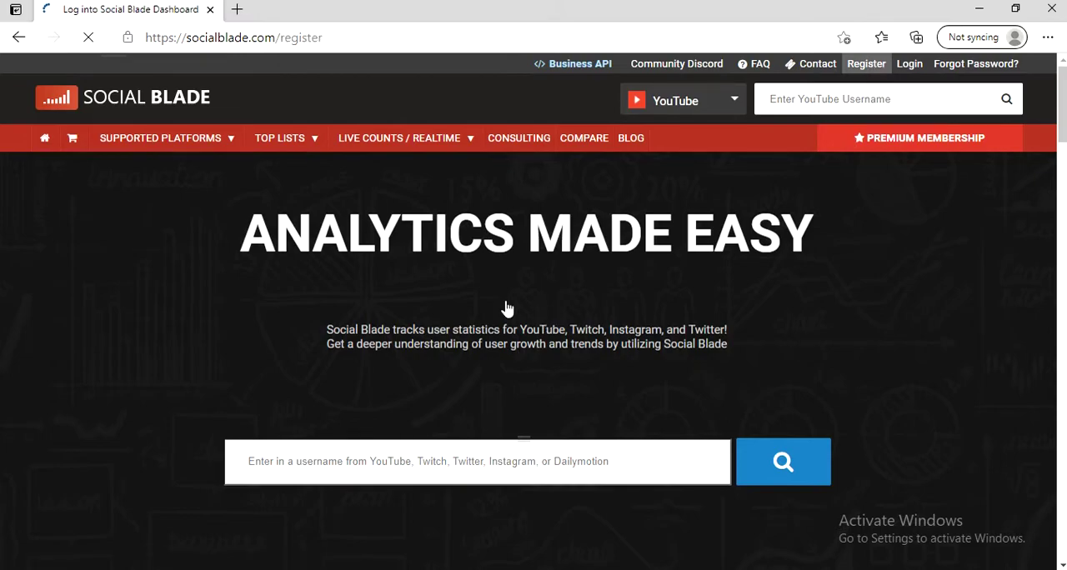
{"action": "left_click", "coordinate": [866, 64]}
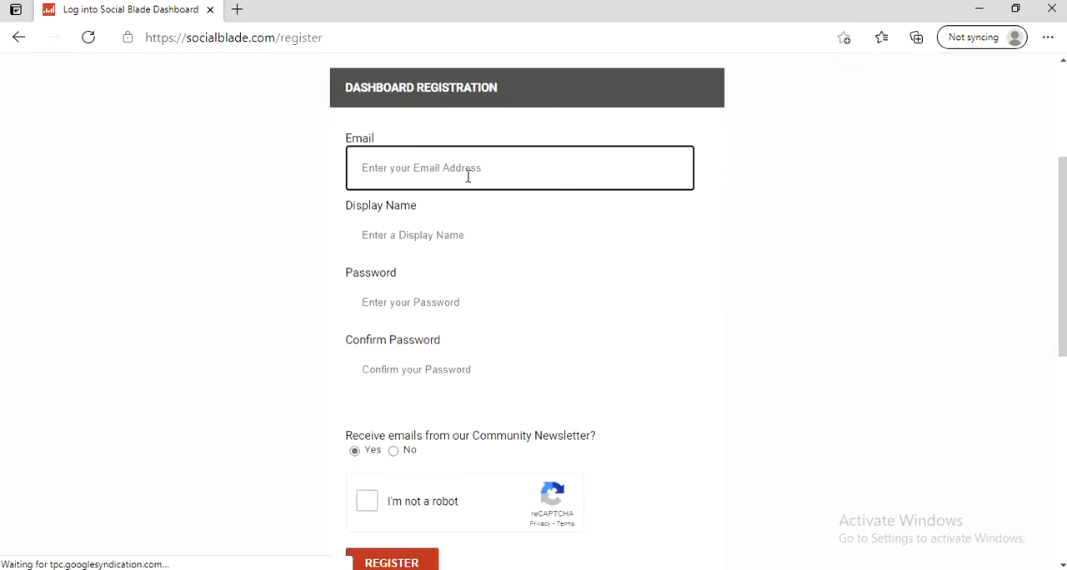
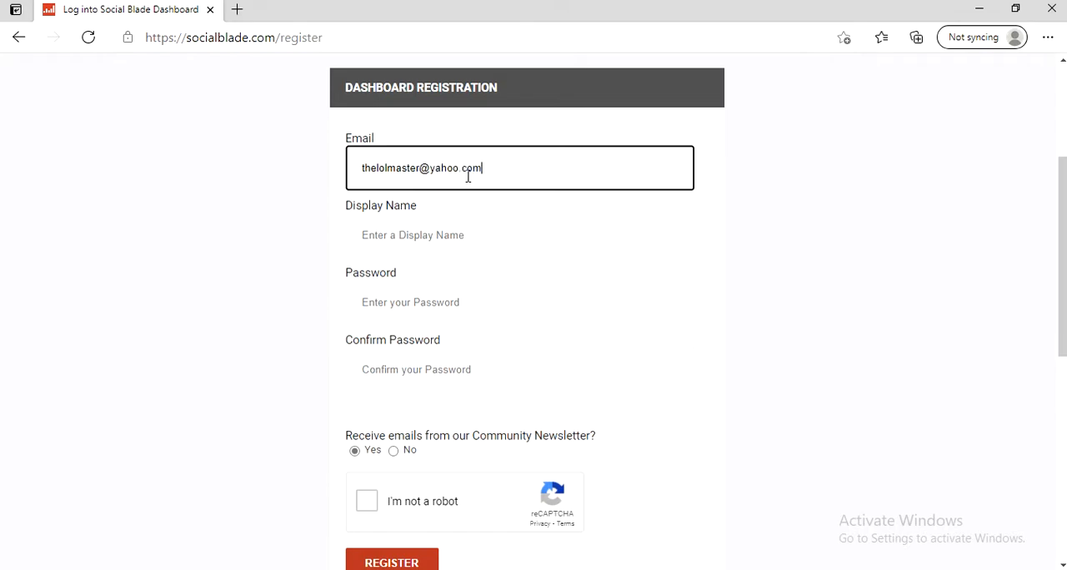
Step: Enter display name 'lopkjm' and fill in the password and its confirmation
{"action": "left_click", "coordinate": [519, 234]}
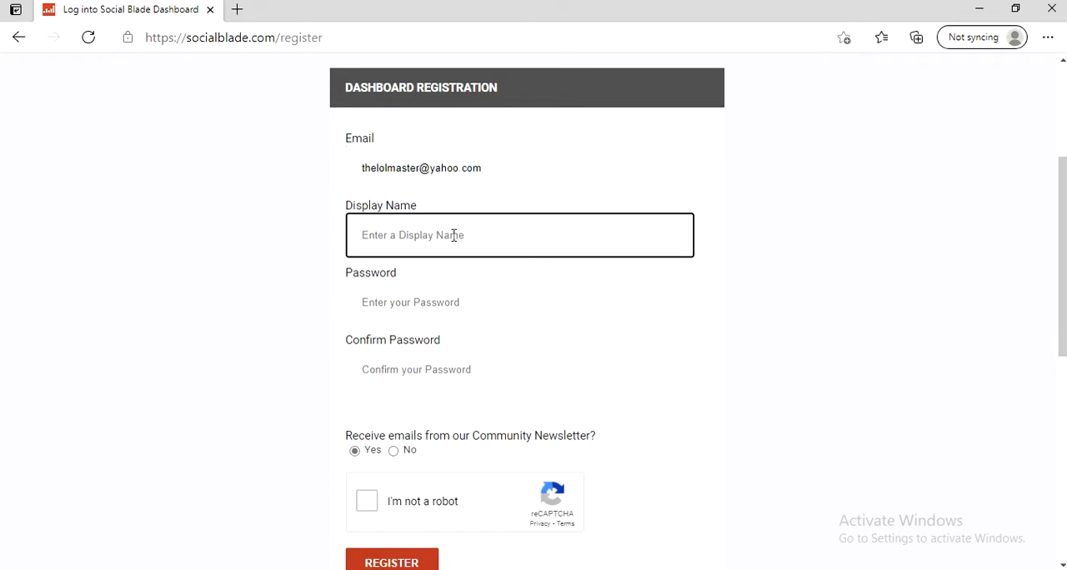
{"action": "type", "text": "lopkjm"}
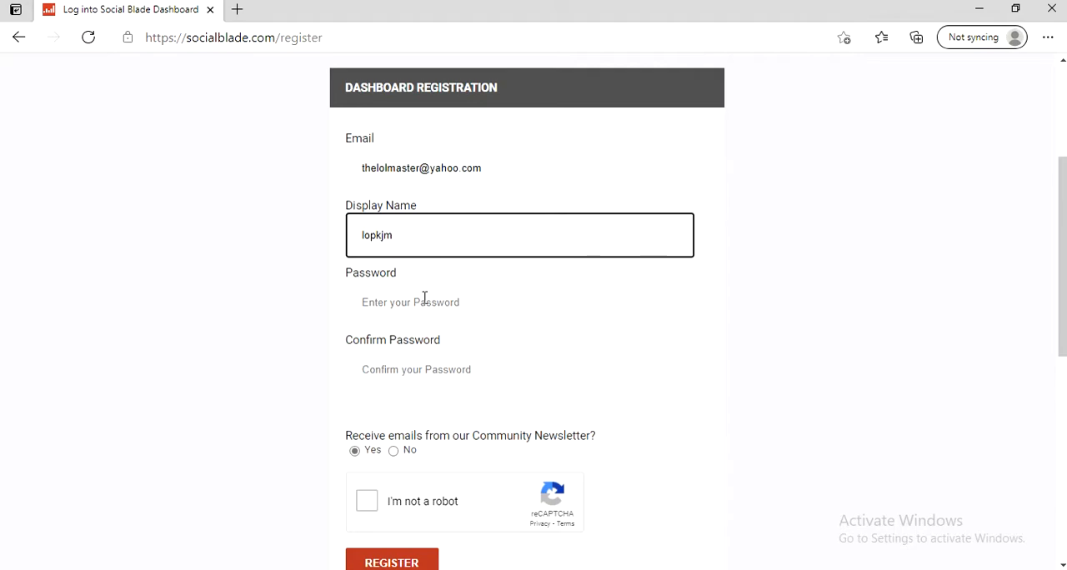
{"action": "left_click", "coordinate": [519, 302]}
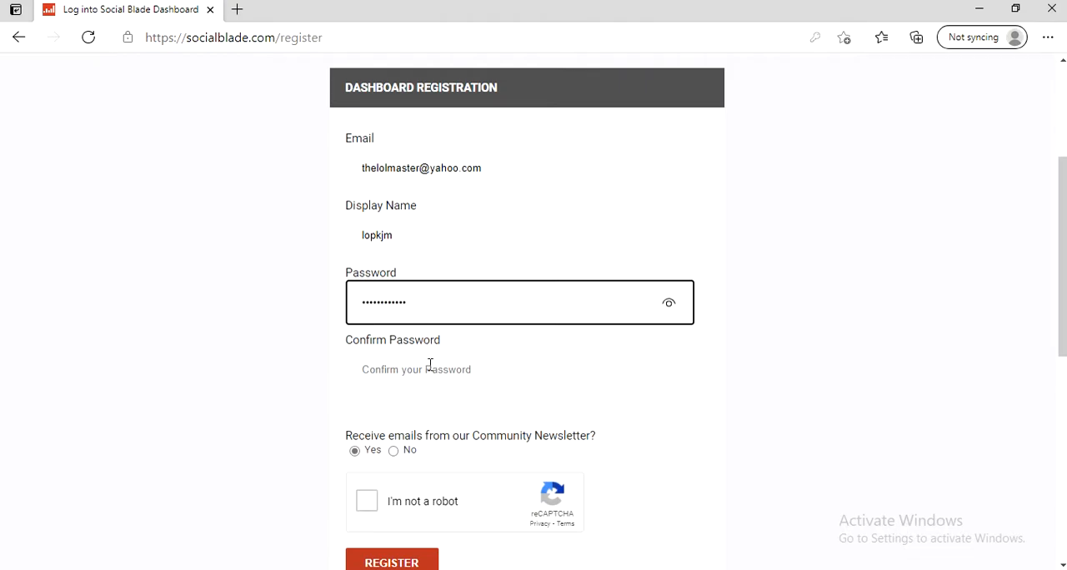
{"action": "left_click", "coordinate": [511, 369]}
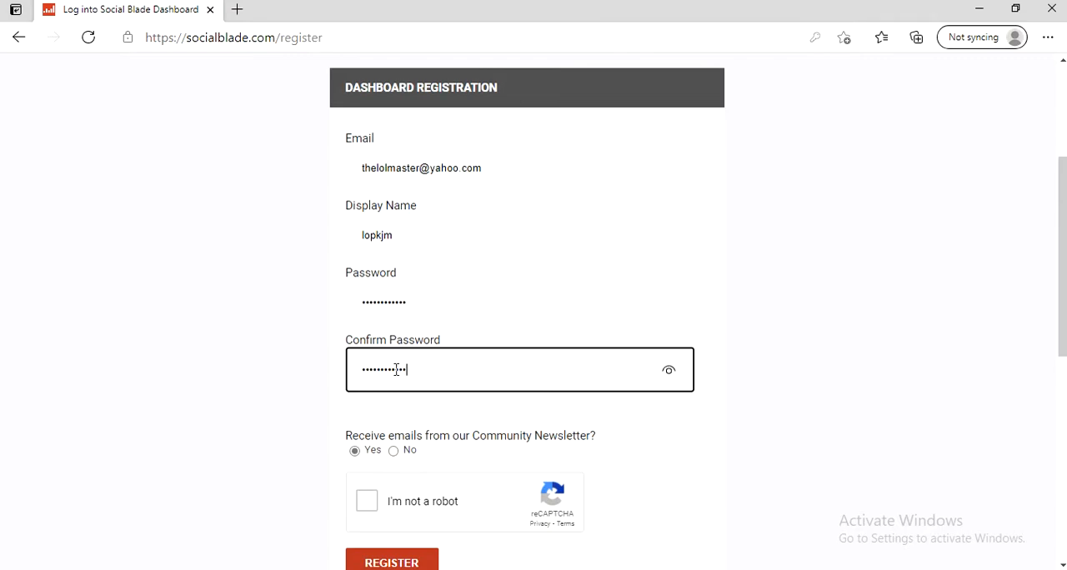
{"action": "scroll", "scroll_direction": "down", "scroll_amount": 3}
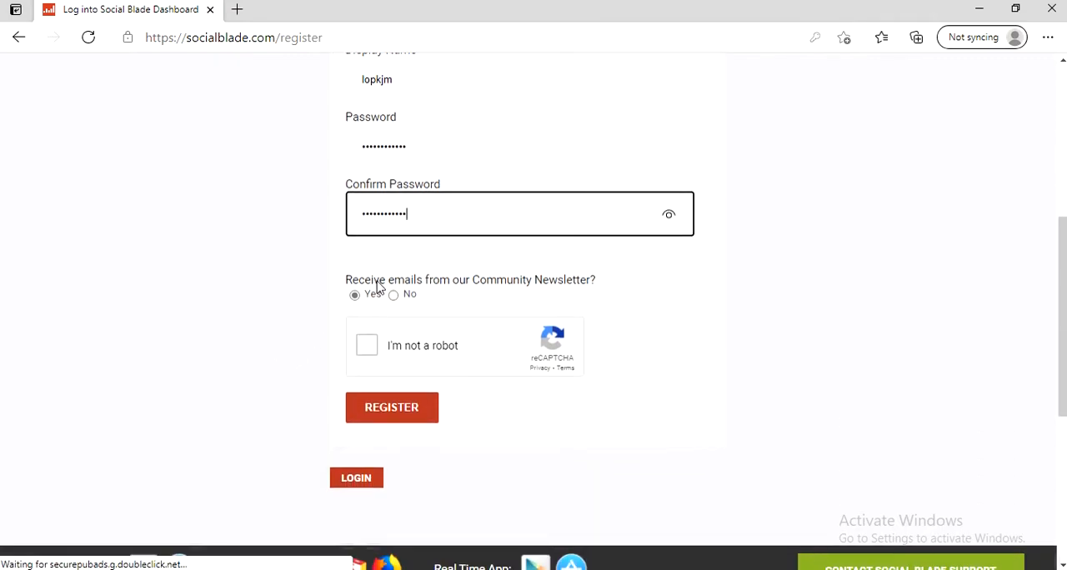
{"action": "mouse_move", "coordinate": [463, 284]}
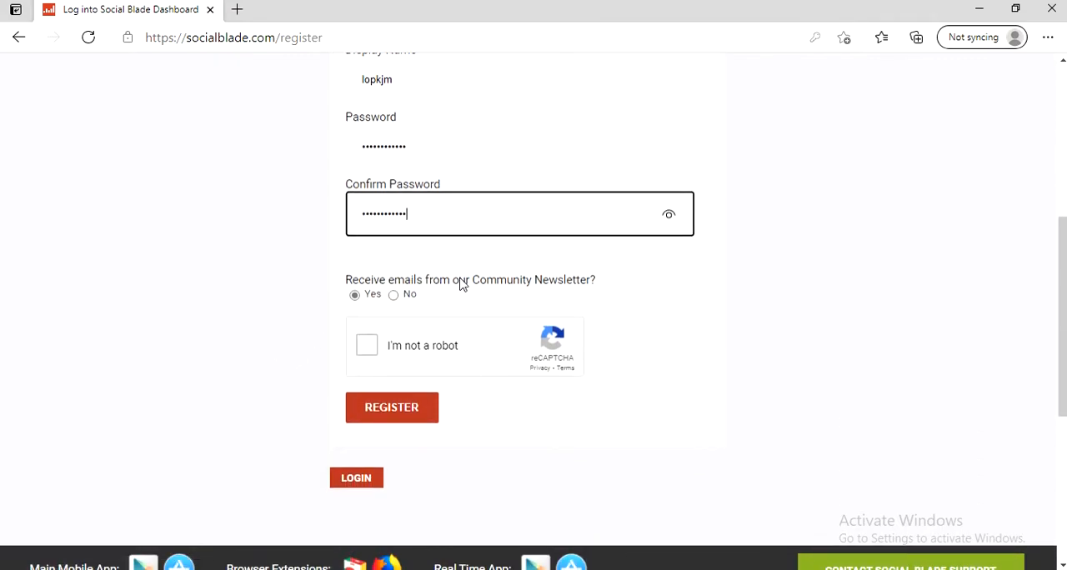
{"action": "mouse_move", "coordinate": [565, 301]}
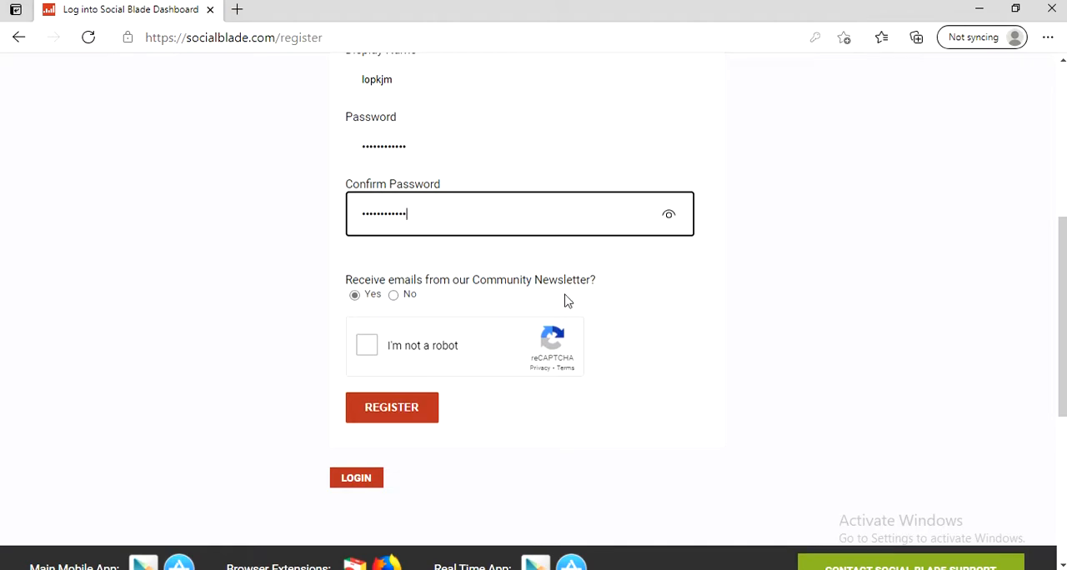
Step: Decline the newsletter, solve the tractor reCAPTCHA, and submit the registration form
{"action": "left_click", "coordinate": [392, 295]}
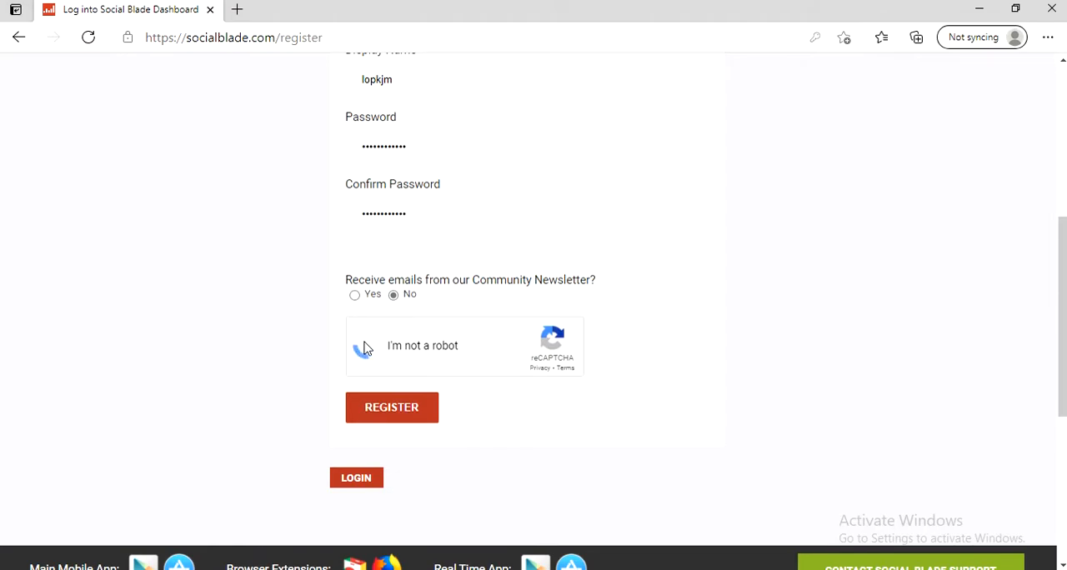
{"action": "left_click", "coordinate": [365, 346]}
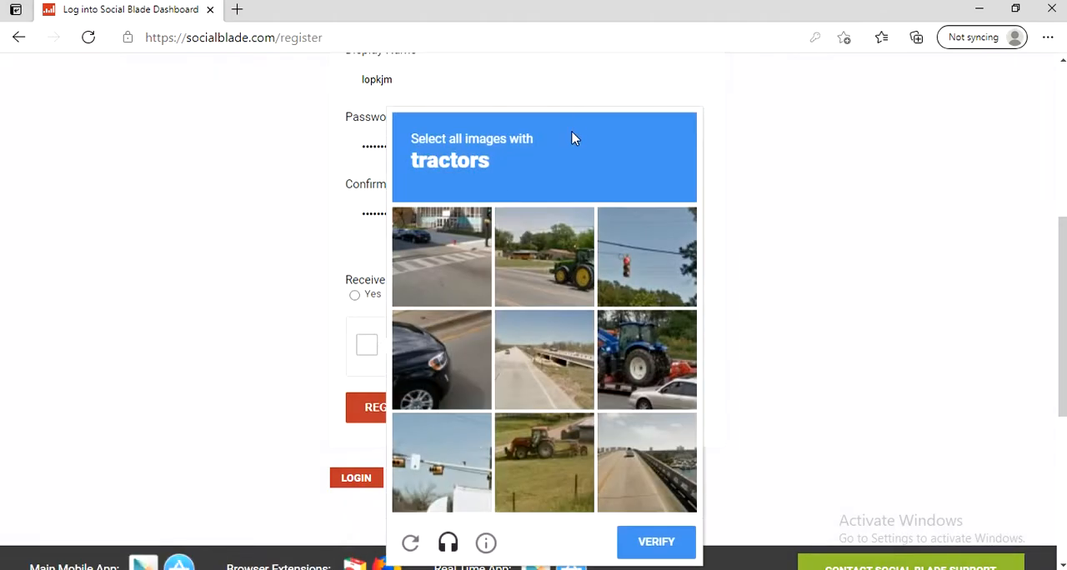
{"action": "mouse_move", "coordinate": [593, 189]}
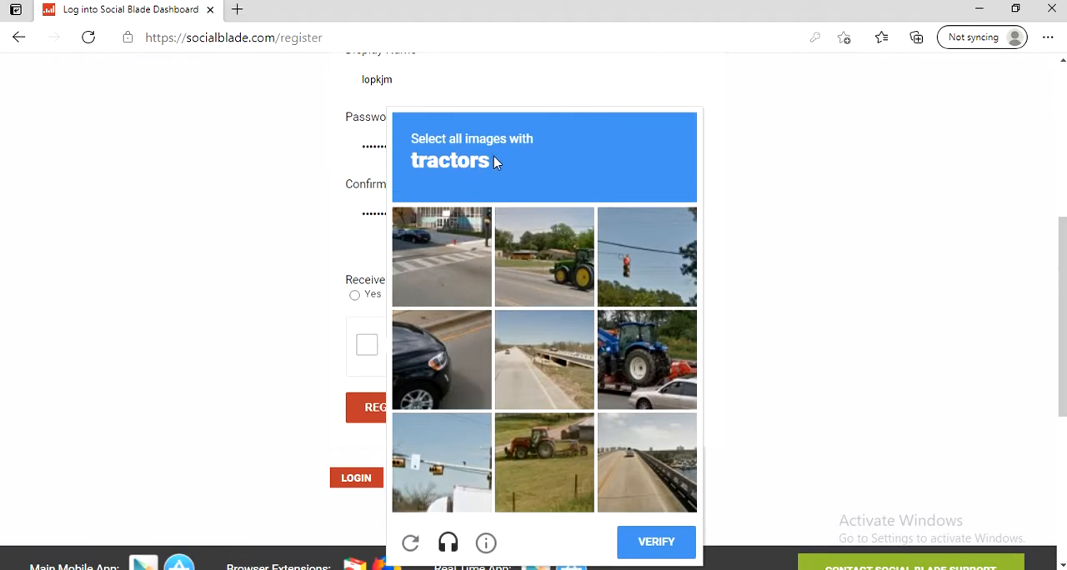
{"action": "mouse_move", "coordinate": [498, 172]}
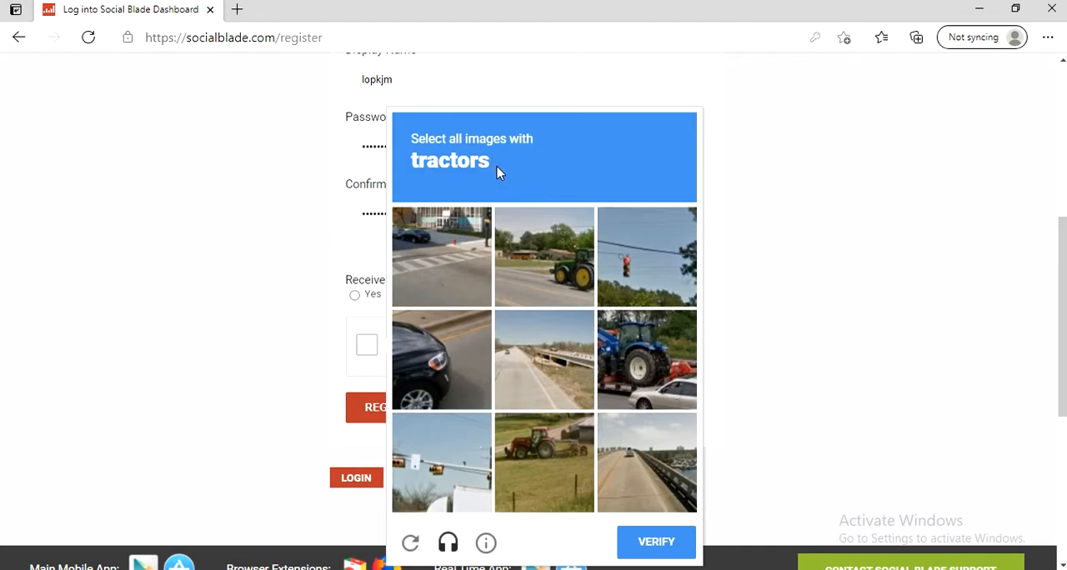
{"action": "mouse_move", "coordinate": [517, 269]}
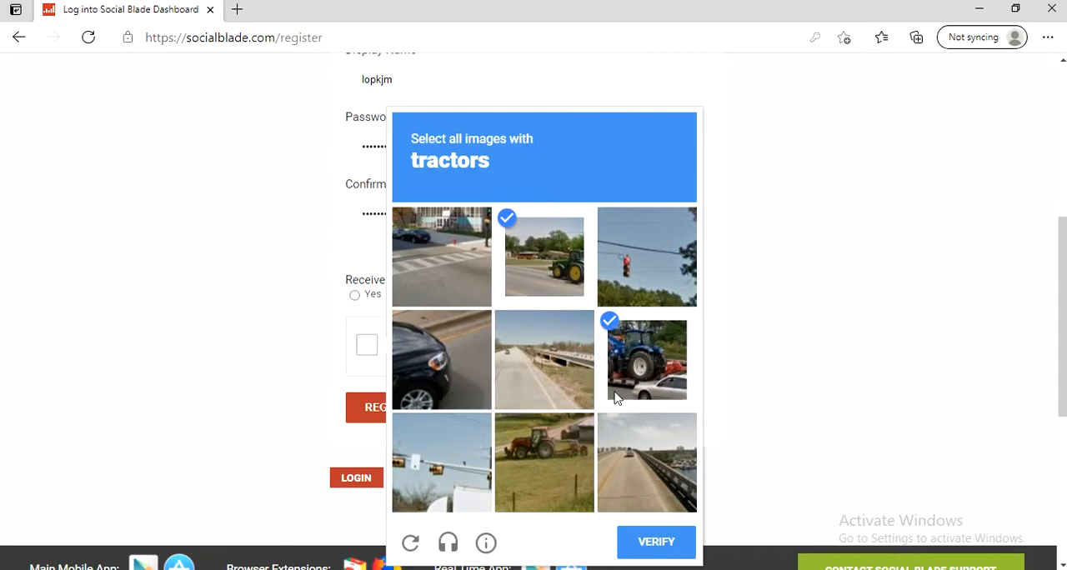
{"action": "left_click", "coordinate": [543, 462]}
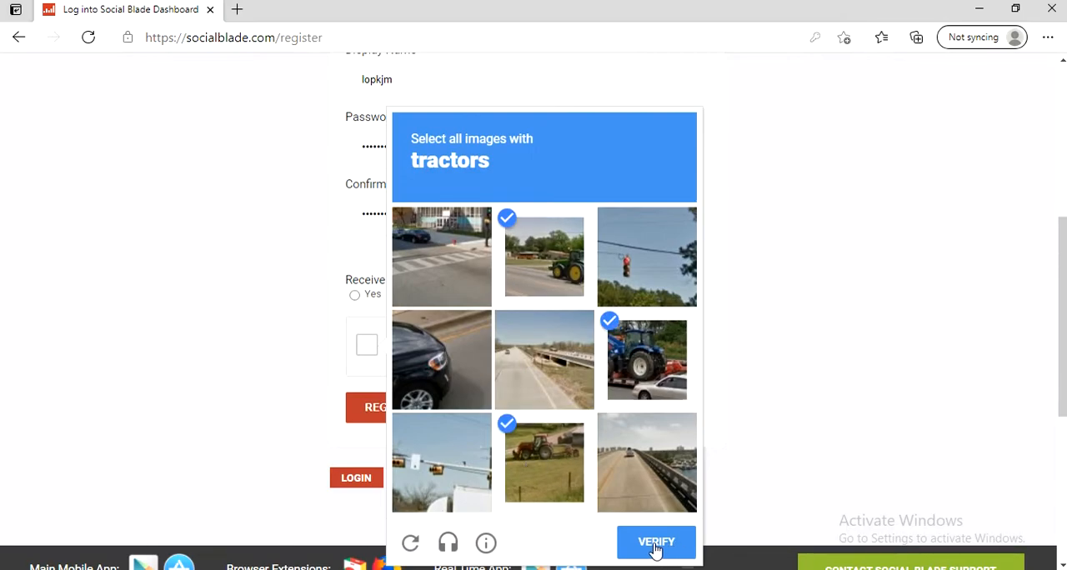
{"action": "left_click", "coordinate": [656, 543]}
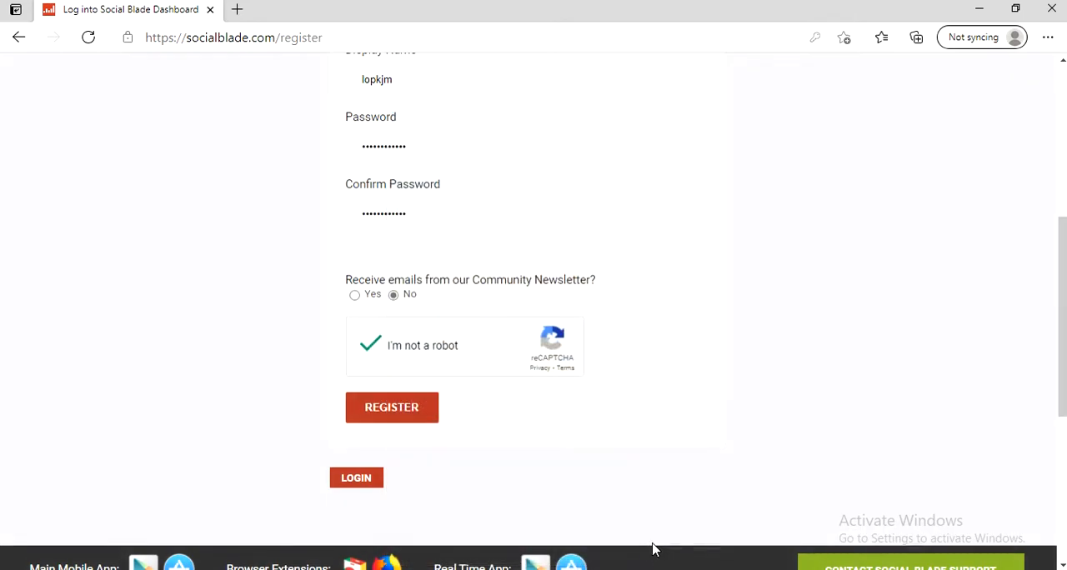
{"action": "left_click", "coordinate": [390, 406]}
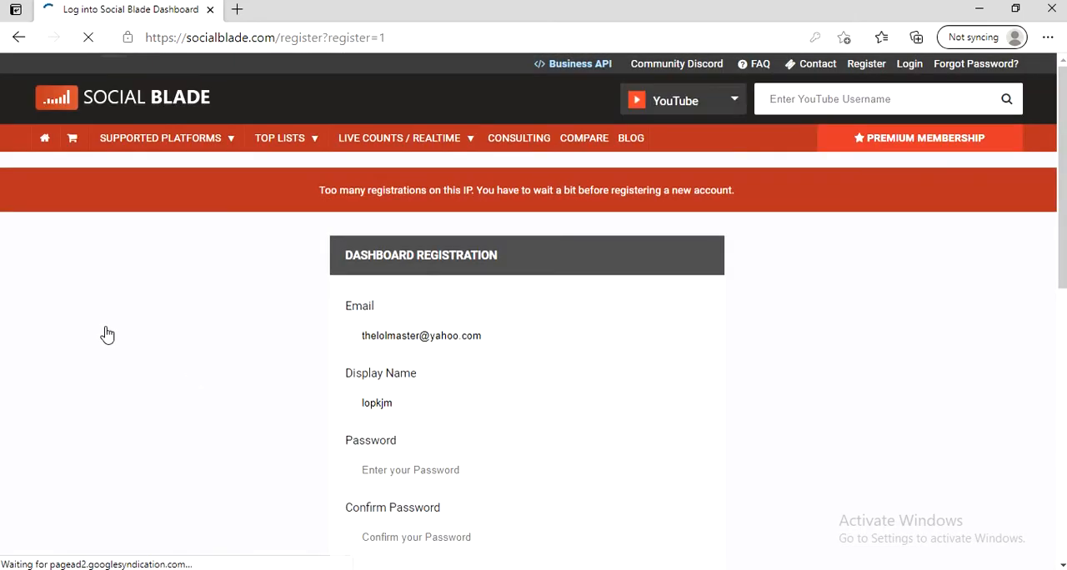
{"action": "mouse_move", "coordinate": [584, 137]}
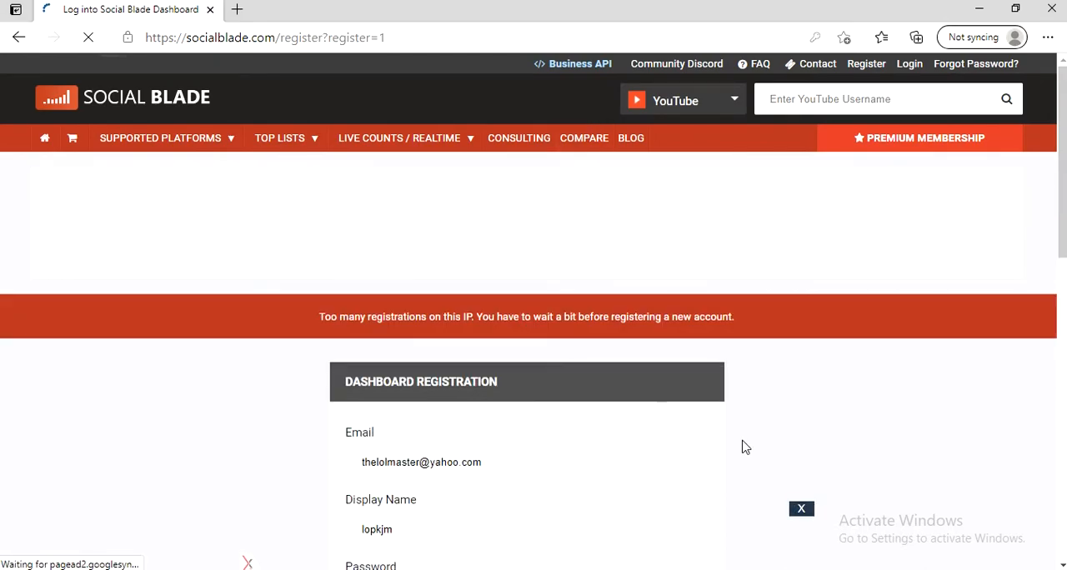
Step: Submit the registration again, getting the too-many-registrations-on-this-IP error
{"action": "scroll", "scroll_direction": "down", "scroll_amount": 3}
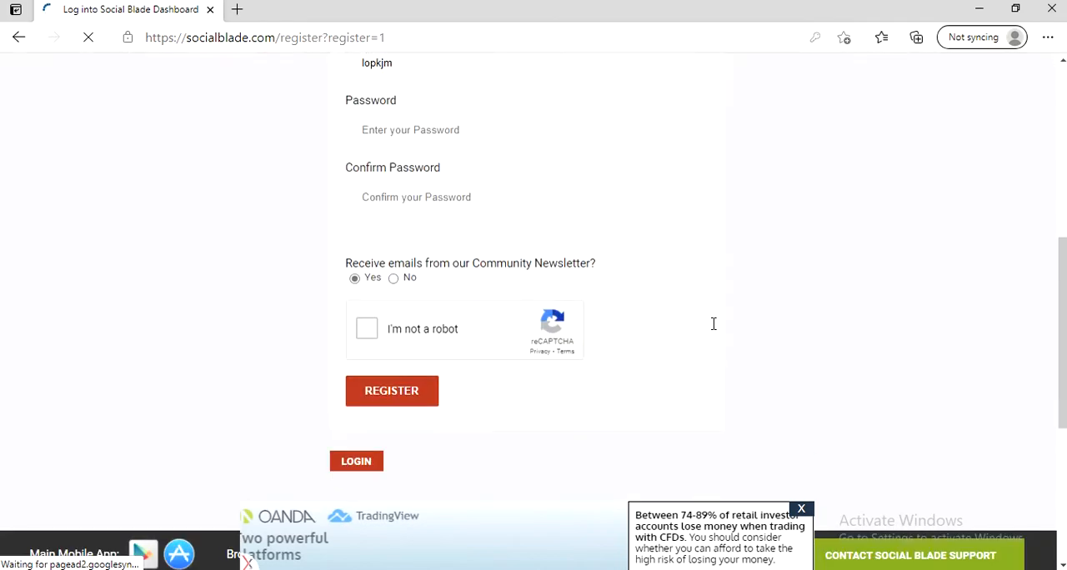
{"action": "left_click", "coordinate": [392, 390]}
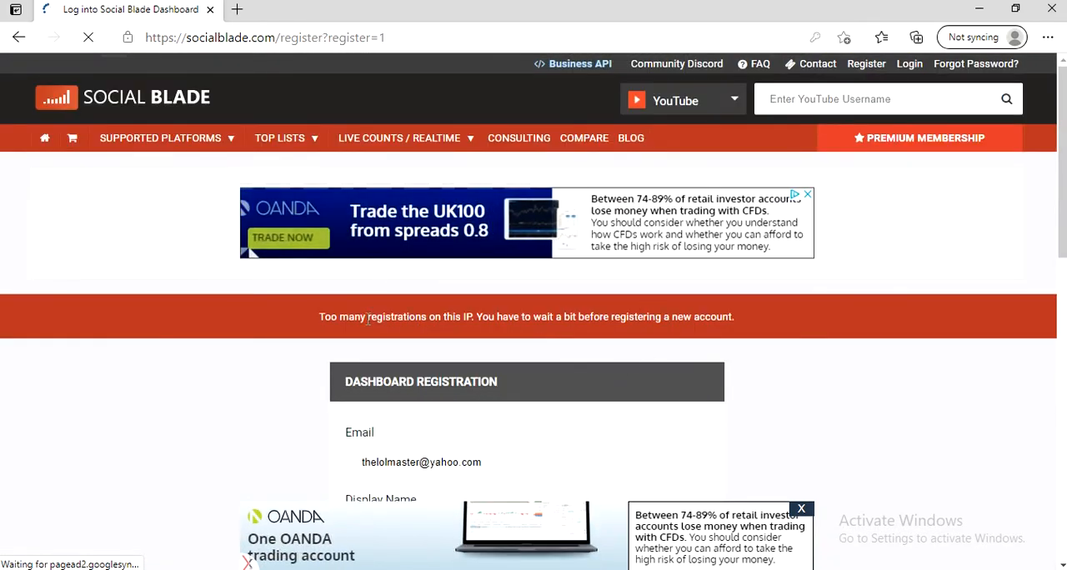
{"action": "scroll", "scroll_direction": "down", "scroll_amount": 3}
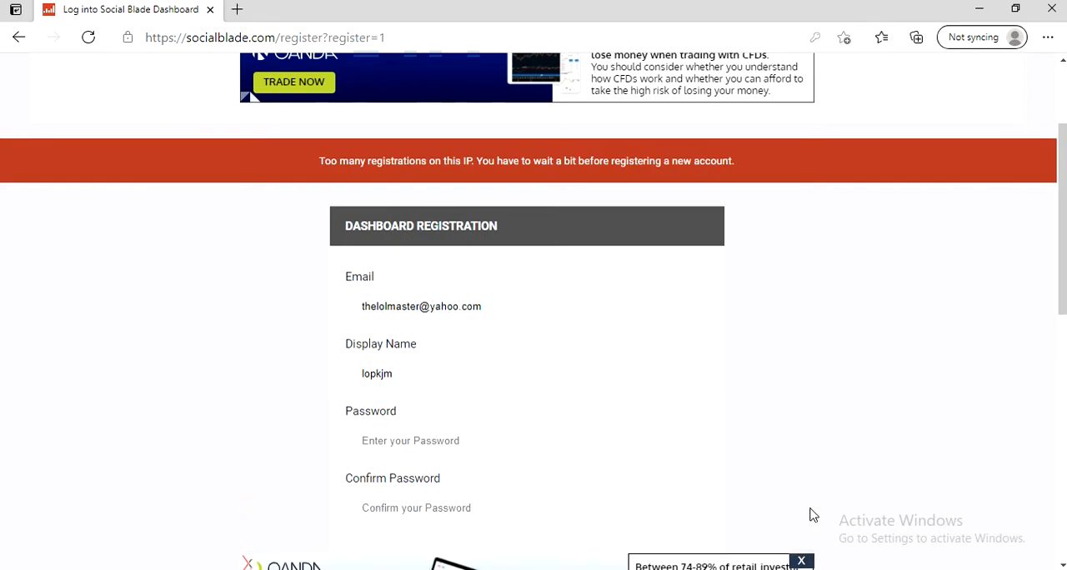
{"action": "scroll", "scroll_direction": "up", "scroll_amount": 3}
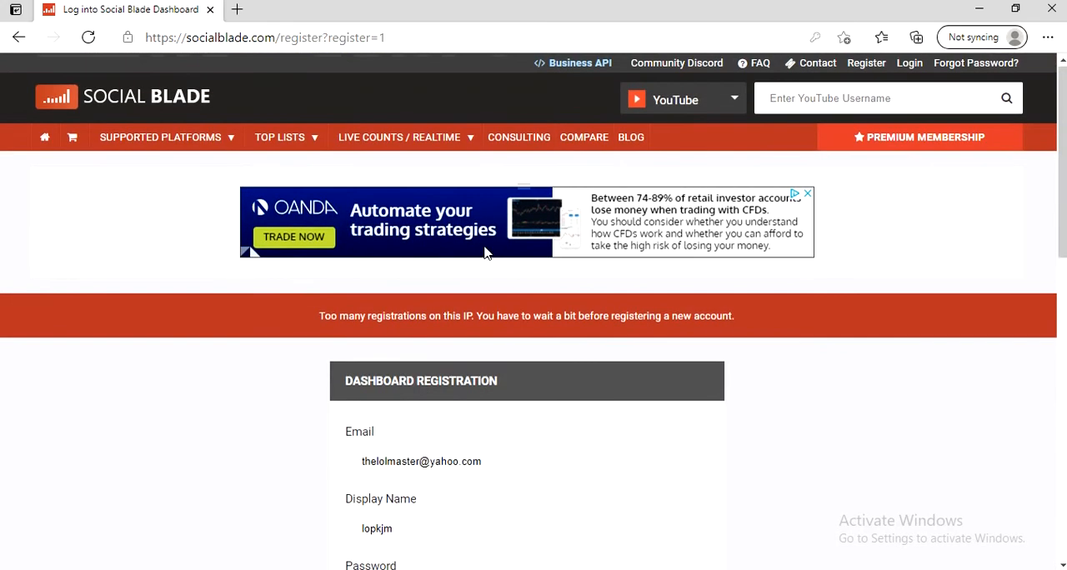
{"action": "scroll", "scroll_direction": "down", "scroll_amount": 3}
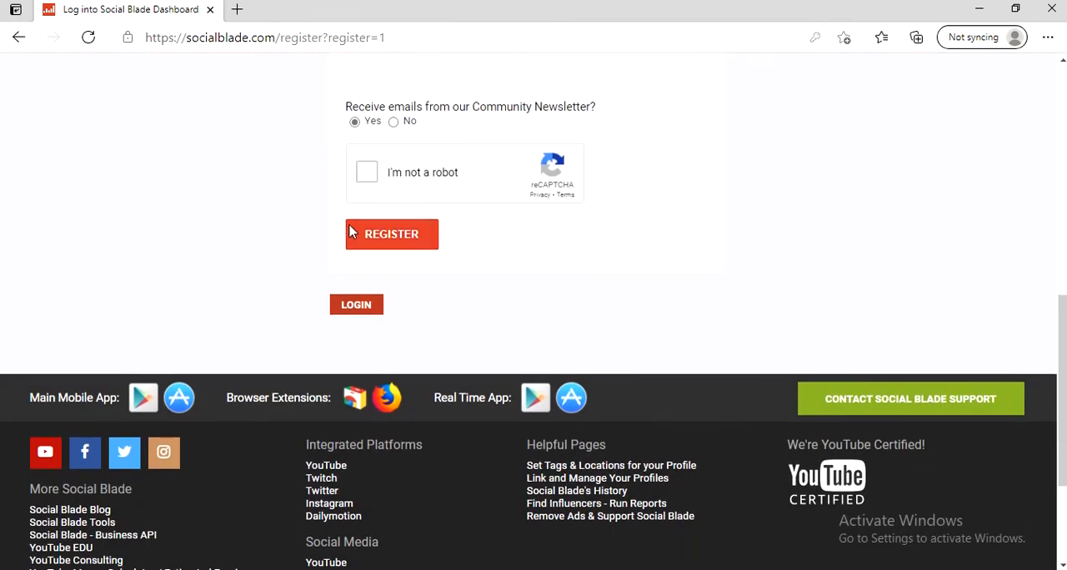
{"action": "left_click", "coordinate": [391, 233]}
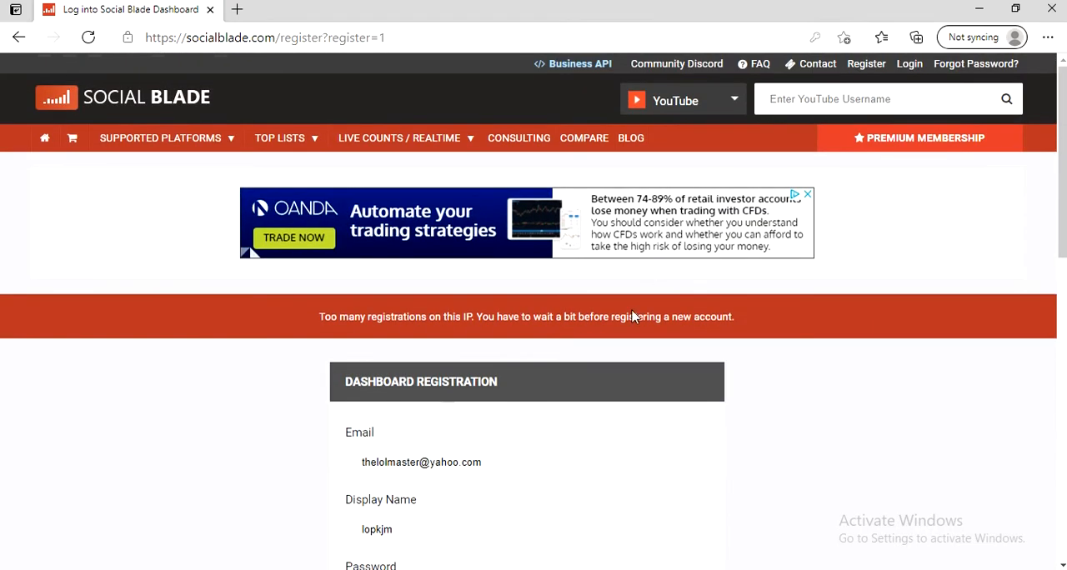
{"action": "mouse_move", "coordinate": [630, 375]}
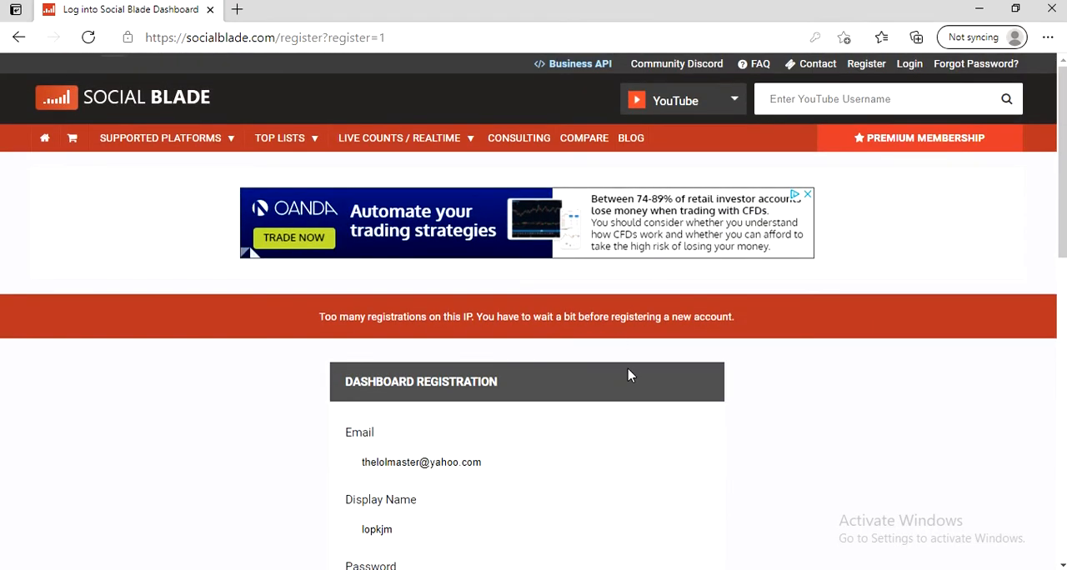
{"action": "scroll", "scroll_direction": "down", "scroll_amount": 3}
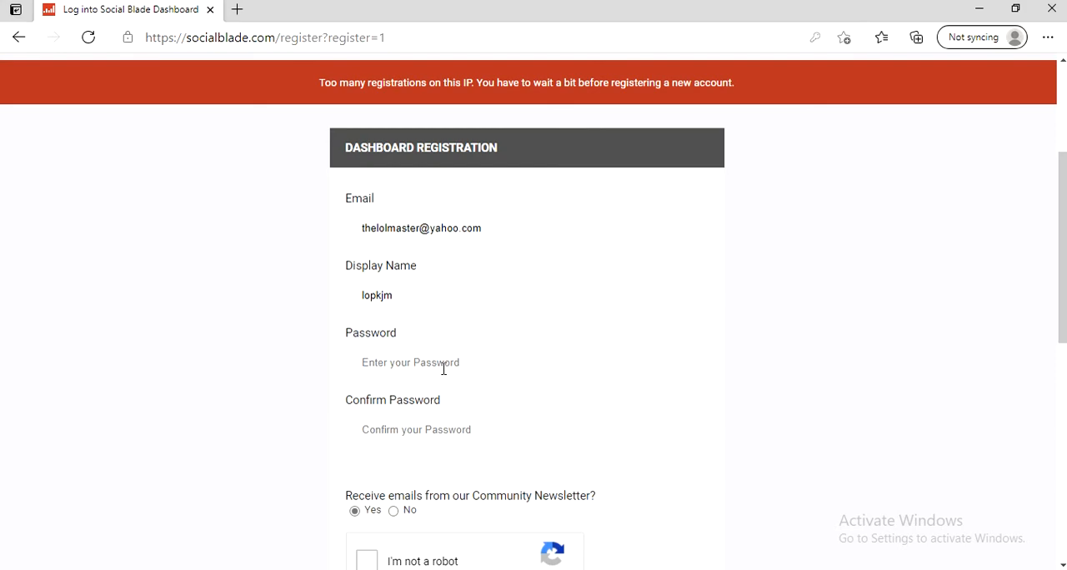
{"action": "mouse_move", "coordinate": [860, 392]}
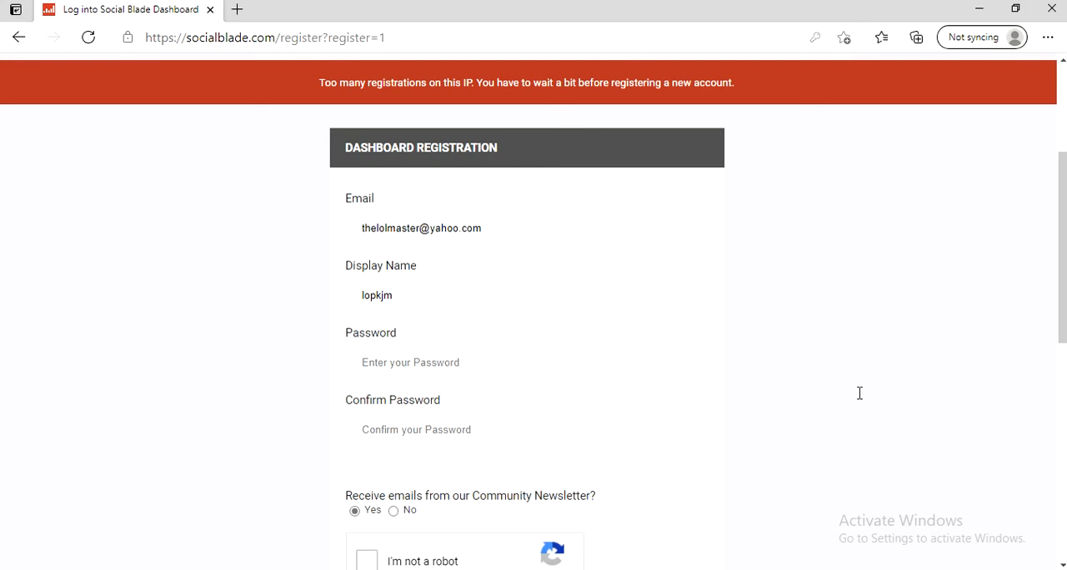
{"action": "mouse_move", "coordinate": [897, 490]}
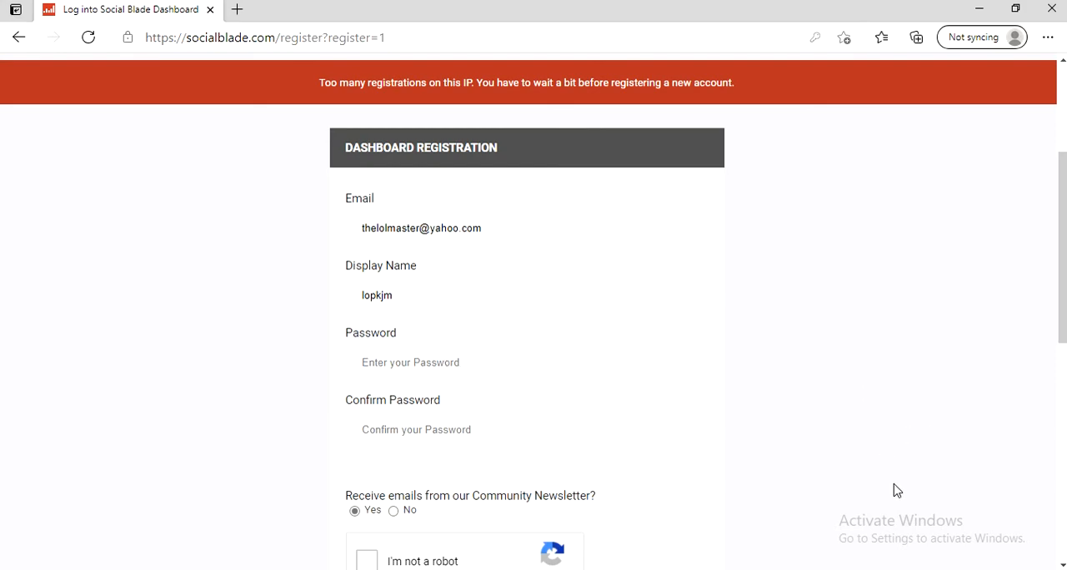